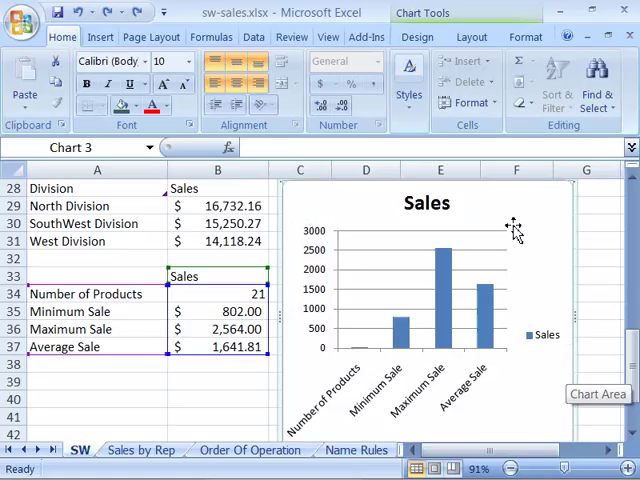
mouse_move(375, 245)
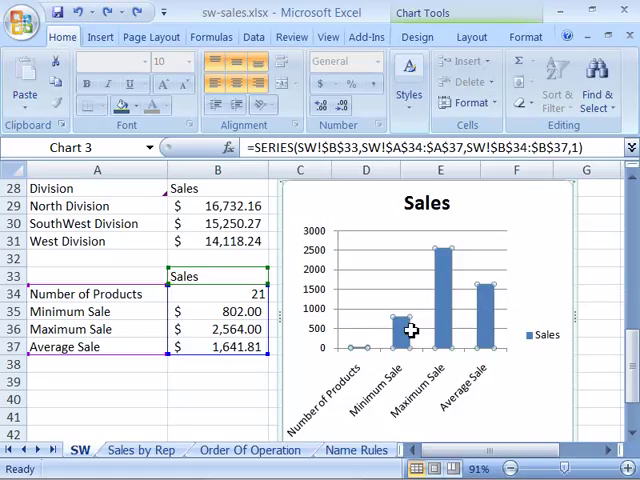
mouse_move(446, 318)
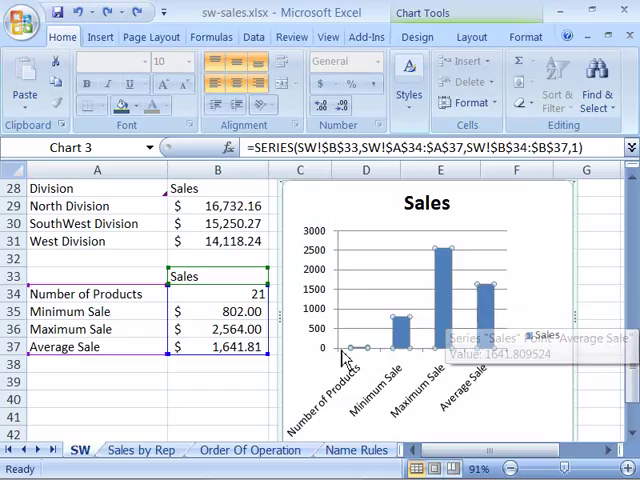
mouse_move(490, 355)
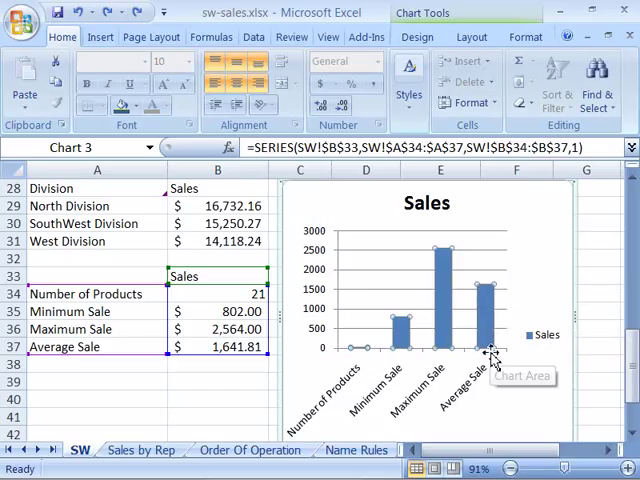
mouse_move(333, 363)
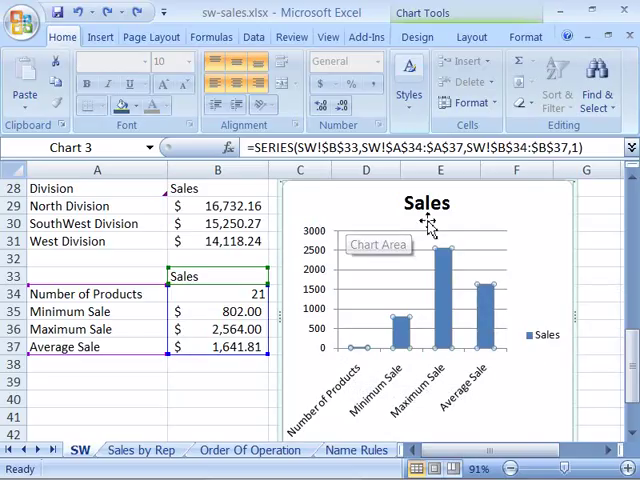
Step: Select the Sales chart's legend and move it up toward the top-right corner
left_click(427, 203)
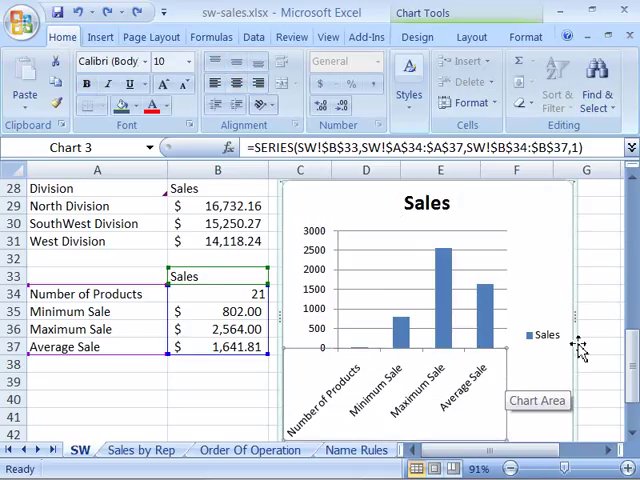
left_click(545, 334)
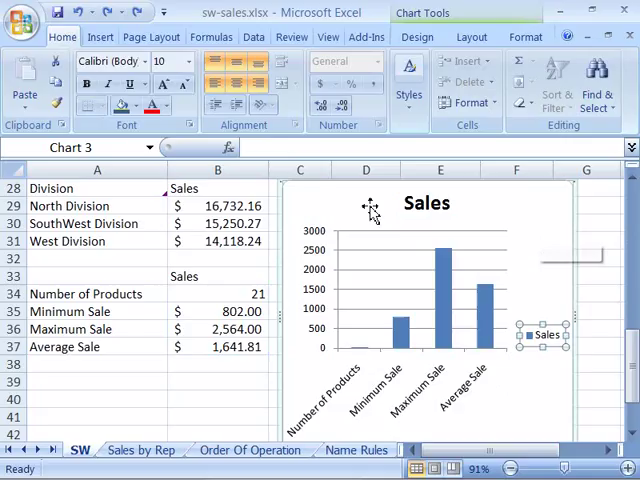
mouse_move(540, 250)
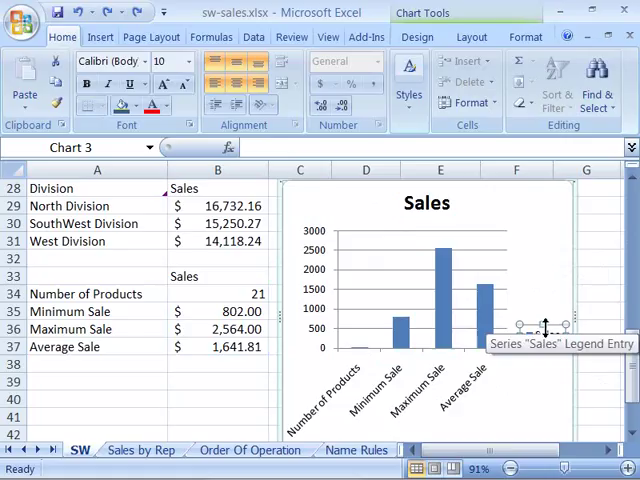
left_click(543, 285)
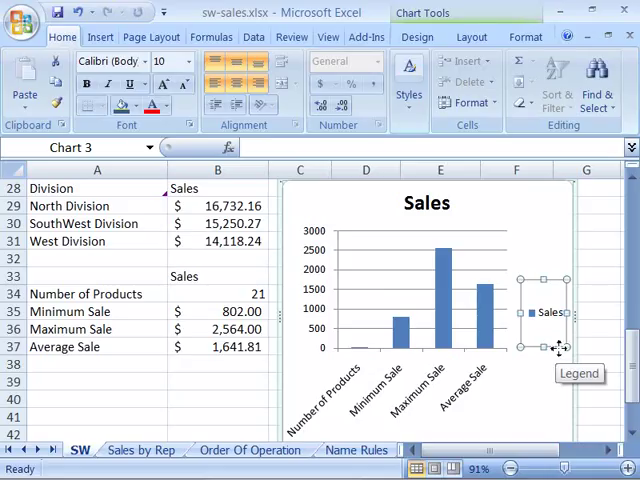
mouse_move(558, 352)
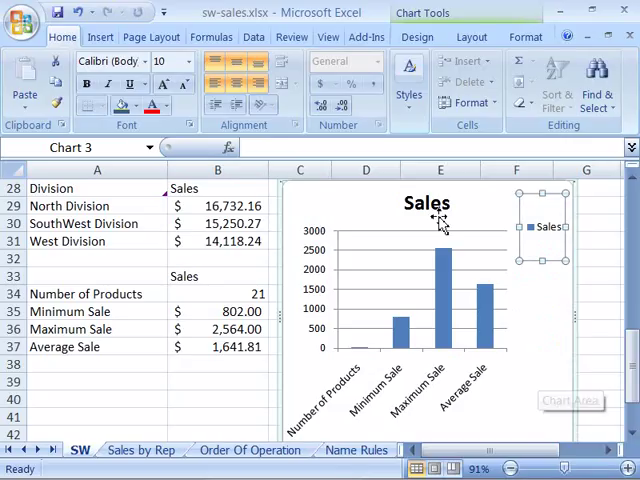
Step: Select the Sales chart title and drag it toward the upper left
left_click(427, 204)
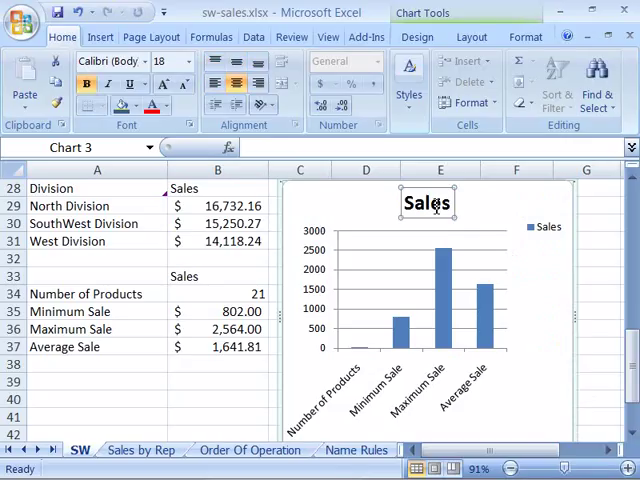
left_click(427, 216)
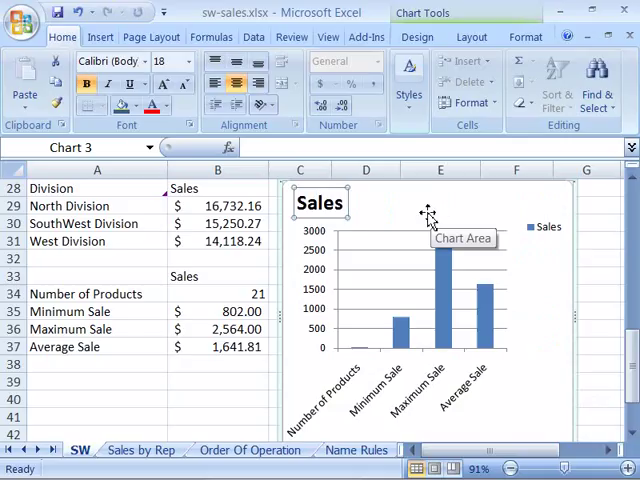
mouse_move(368, 212)
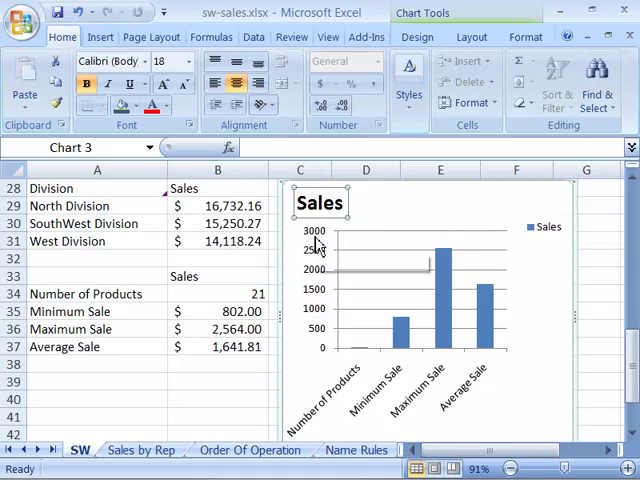
mouse_move(320, 203)
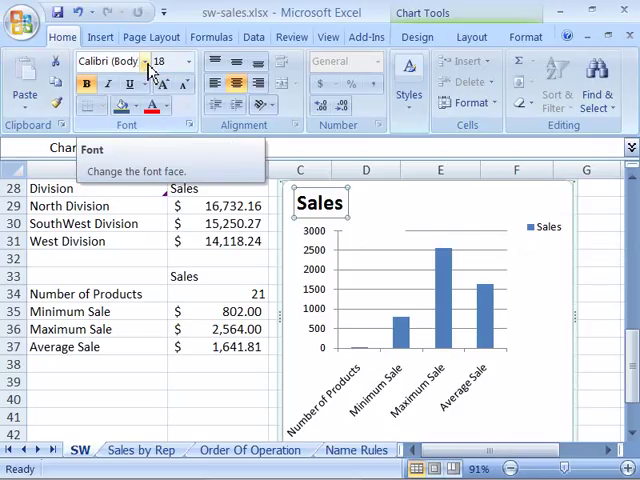
Step: Apply Arial Narrow to the chart title and then to all chart text
left_click(145, 61)
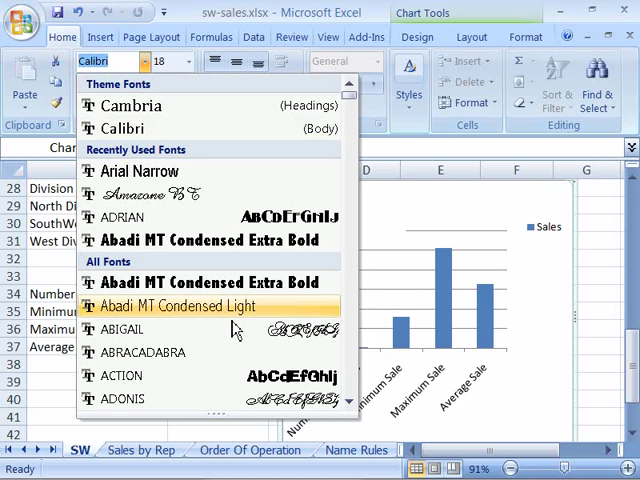
mouse_move(122, 329)
type("Arial Narrow")
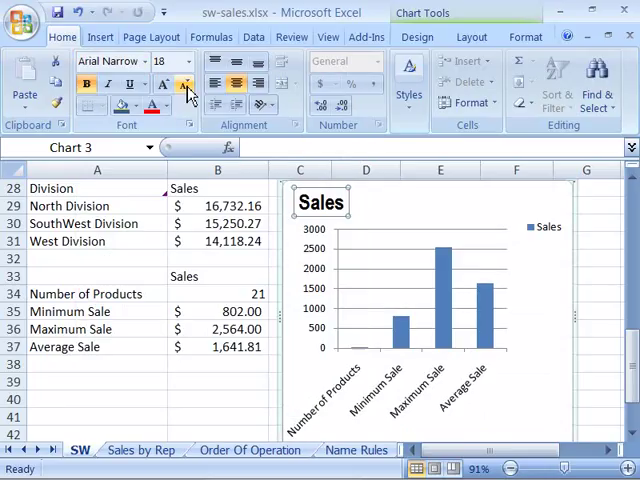
left_click(189, 61)
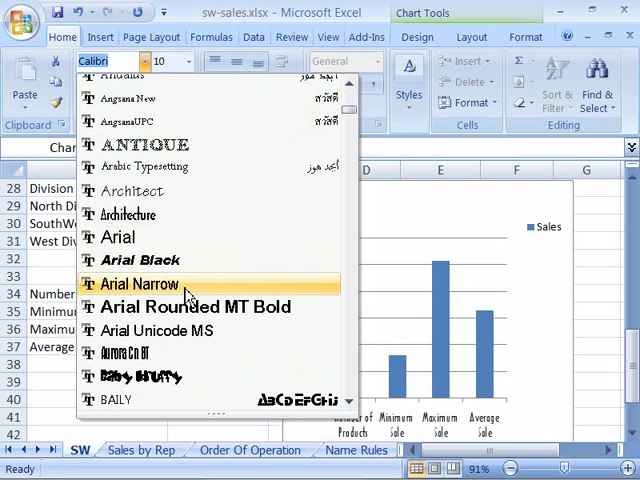
left_click(137, 284)
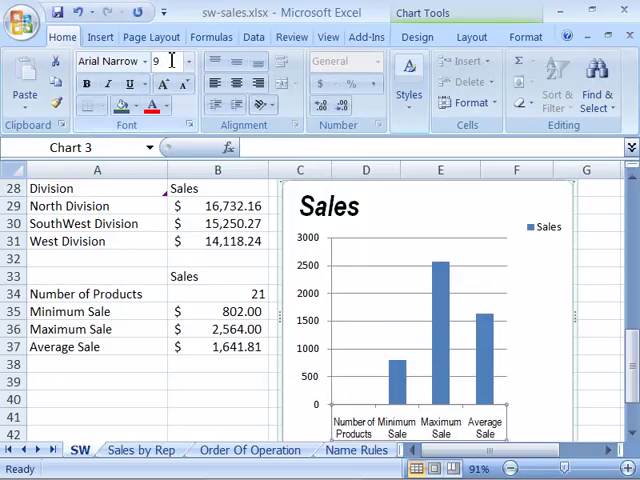
mouse_move(604, 256)
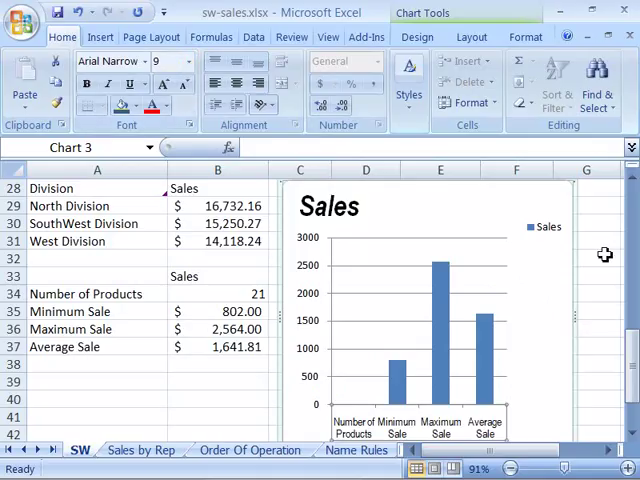
Step: Check the Sales chart elements, including the legend, then click away from the chart
left_click(329, 207)
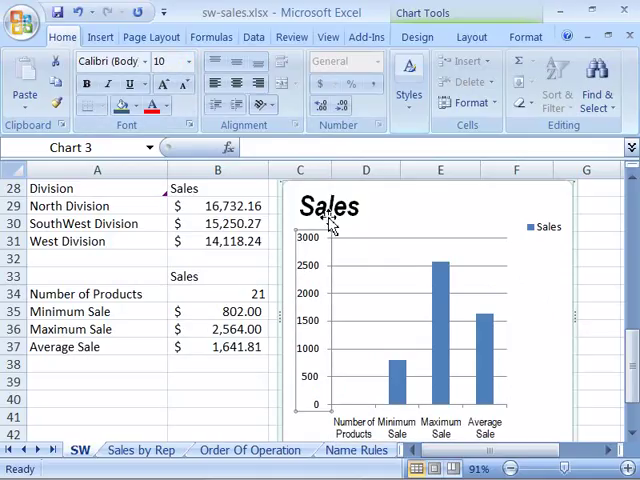
left_click(547, 226)
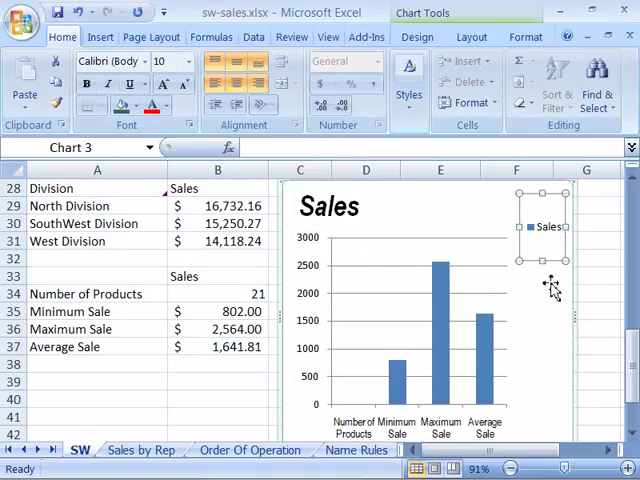
left_click(470, 330)
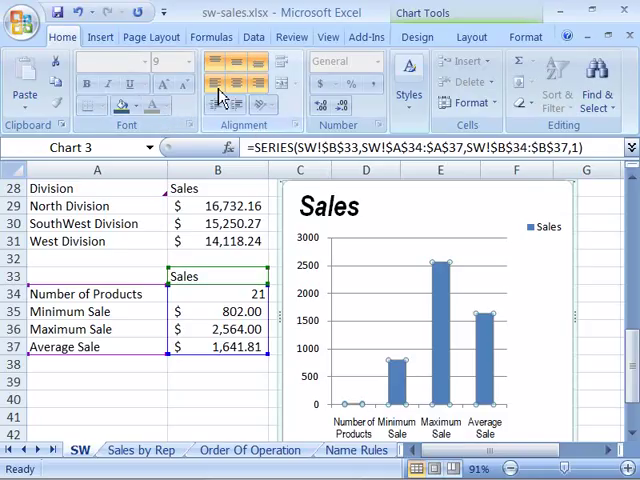
mouse_move(268, 95)
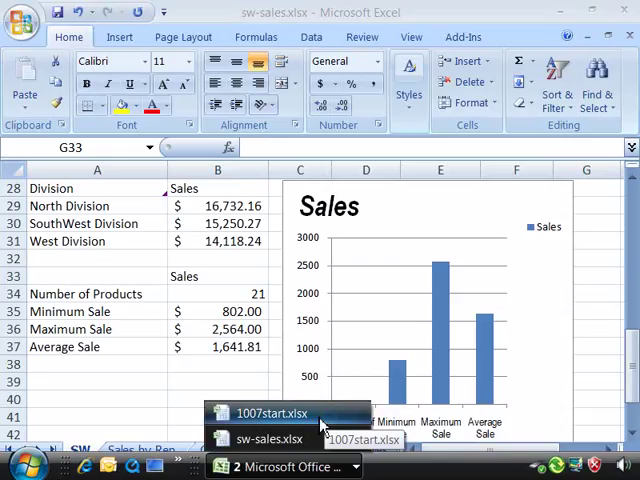
Step: Switch to the 1007start.xlsx workbook showing its Chart2 sheet
left_click(271, 413)
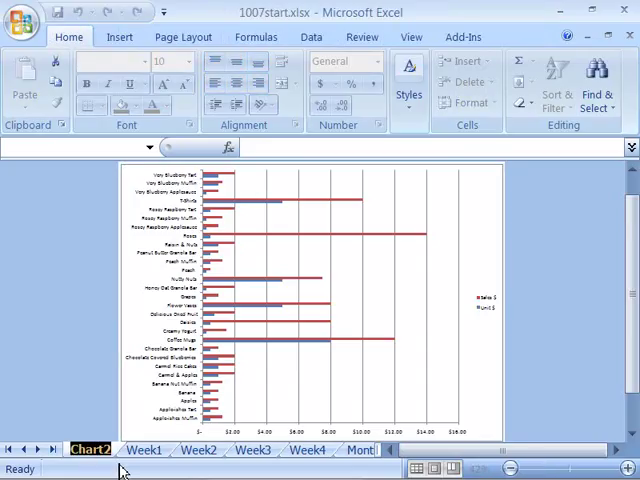
mouse_move(528, 350)
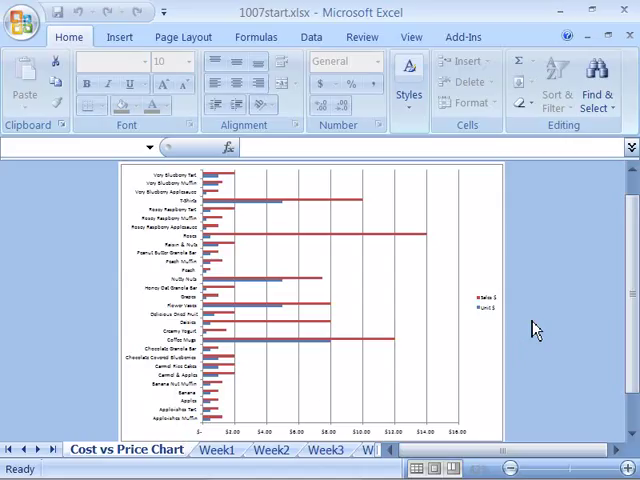
mouse_move(227, 433)
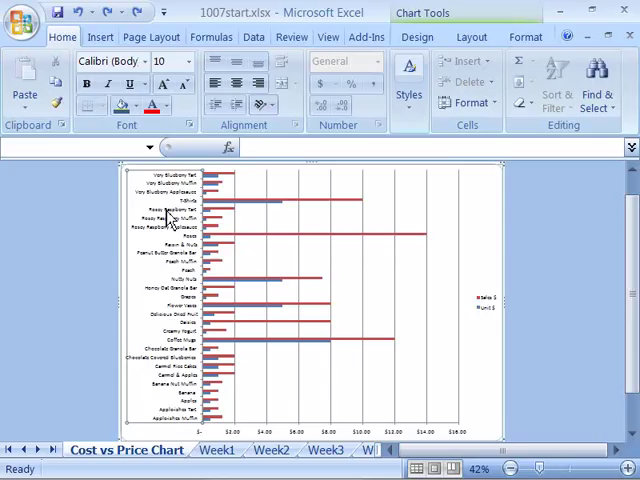
mouse_move(62, 37)
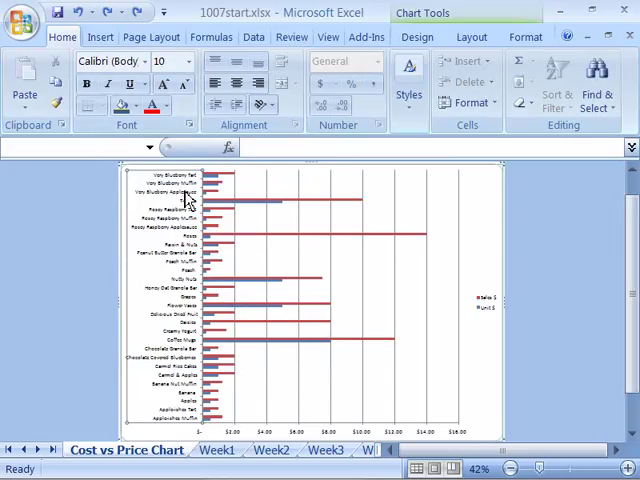
mouse_move(185, 382)
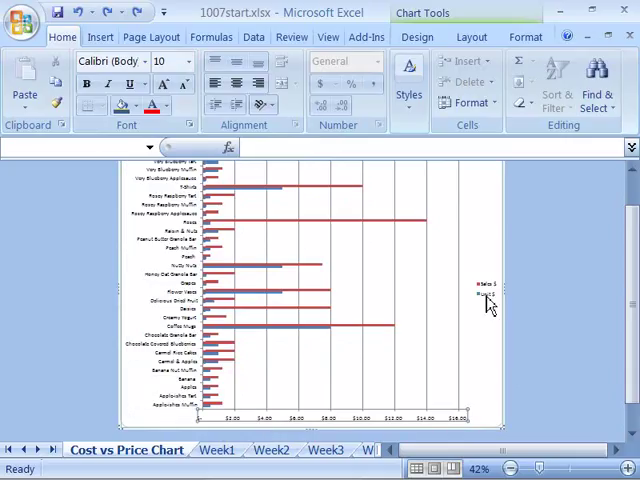
left_click(485, 297)
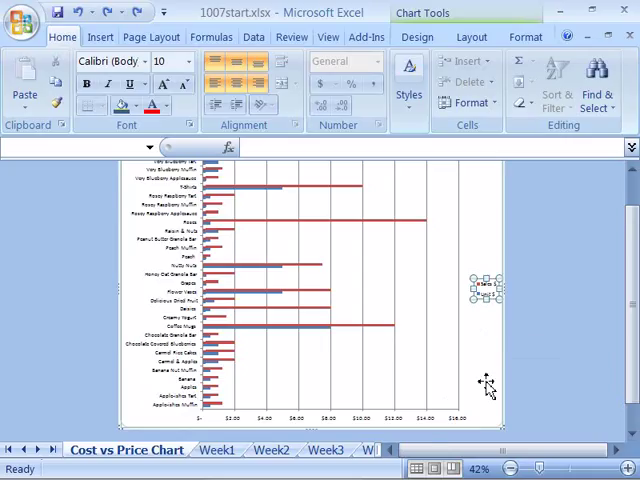
mouse_move(492, 288)
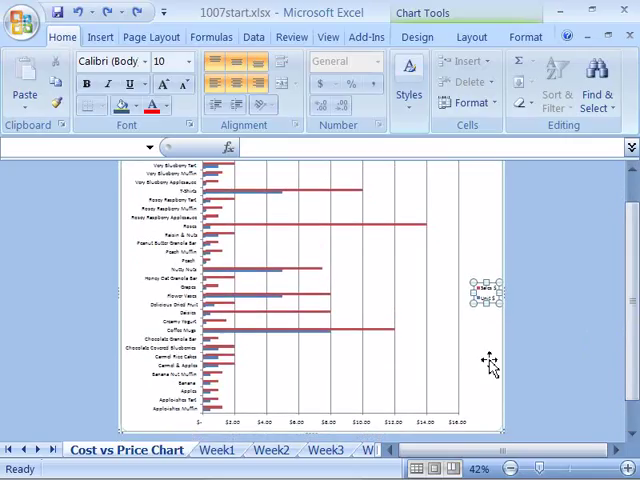
mouse_move(485, 362)
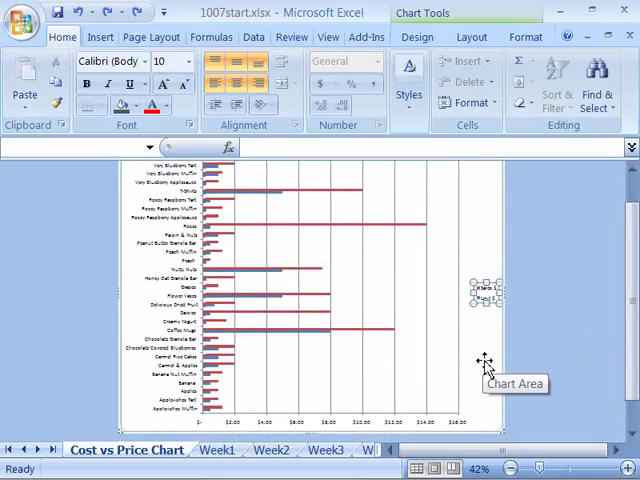